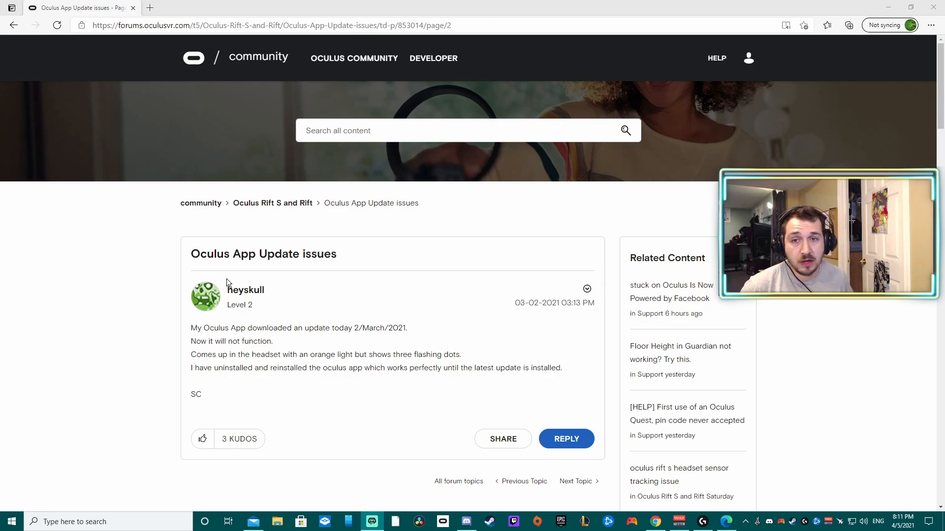
mouse_move(333, 225)
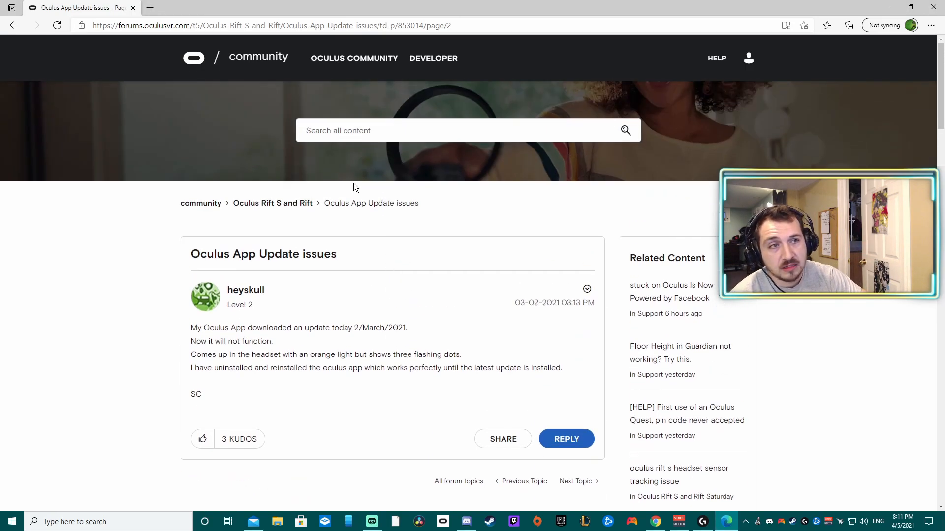
mouse_move(237, 163)
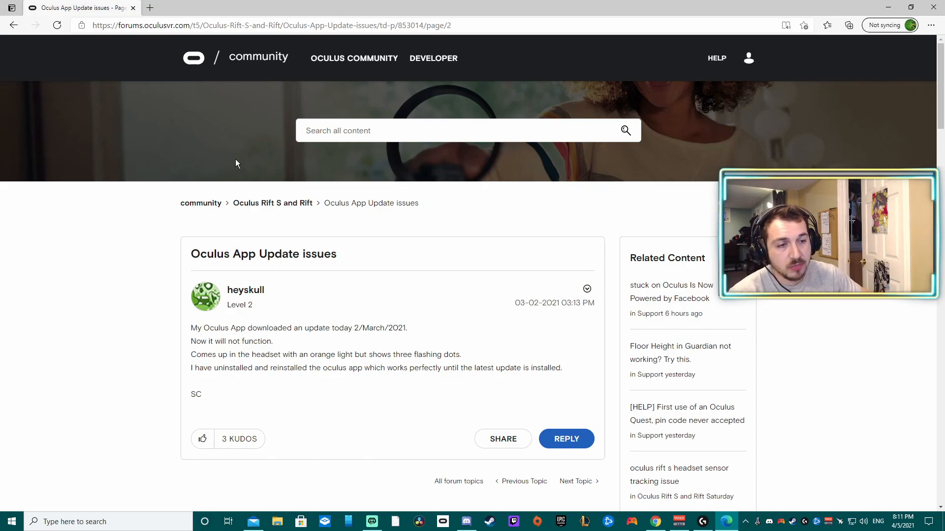
mouse_move(365, 300)
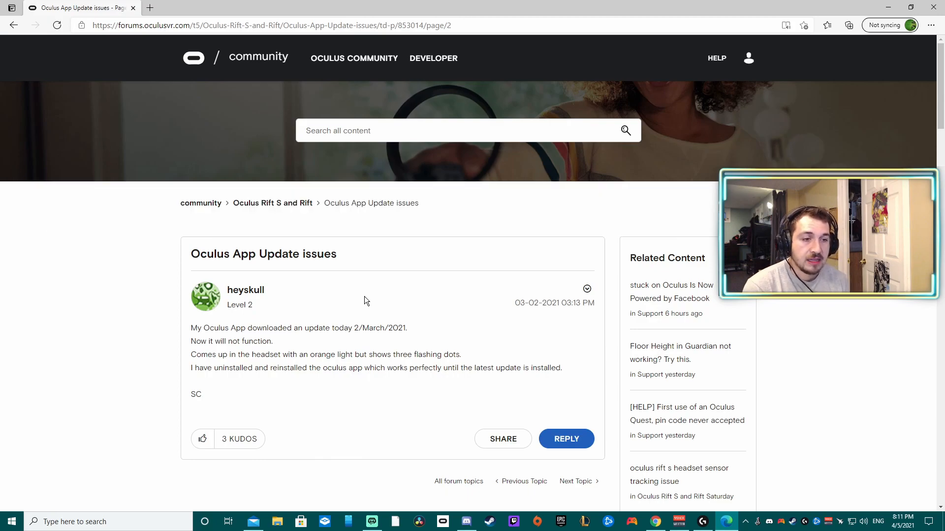
mouse_move(251, 362)
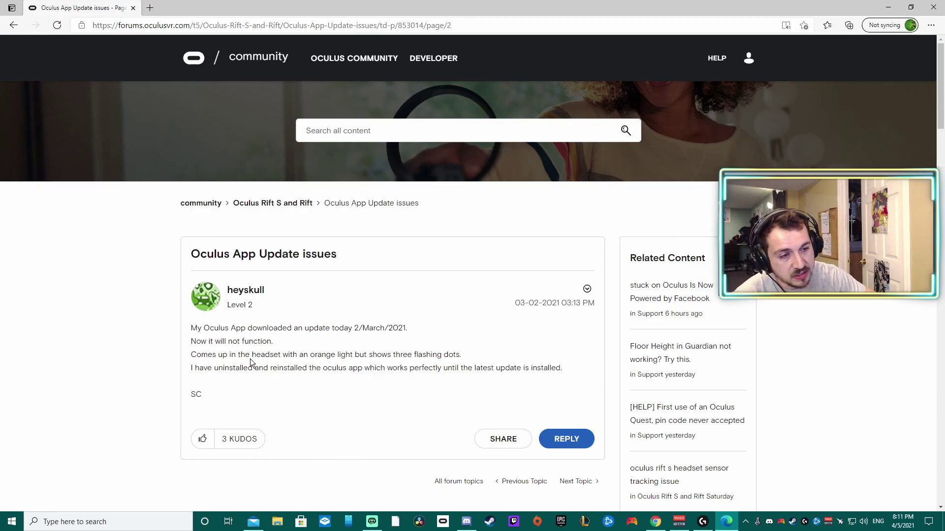
Step: Highlight the original post's line about the orange light and three flashing dots
left_click_drag(252, 355, 460, 354)
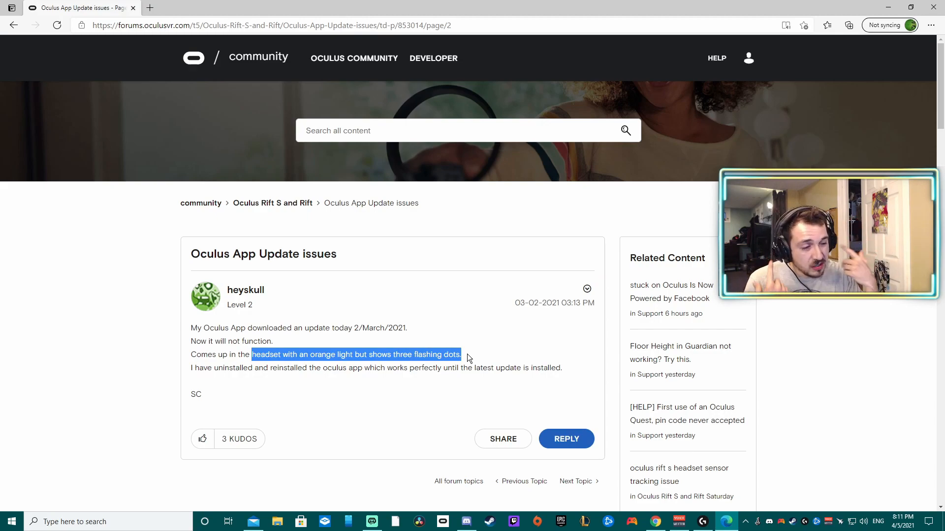
Step: Scroll down the thread to DevilKkw's reply about reverting Oculus software and firmware
scroll("down", 3)
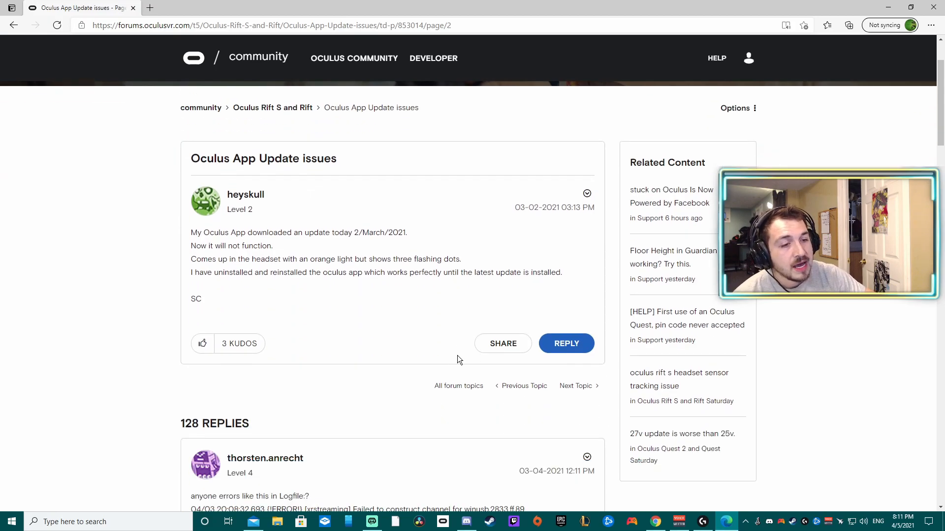
scroll("down", 3)
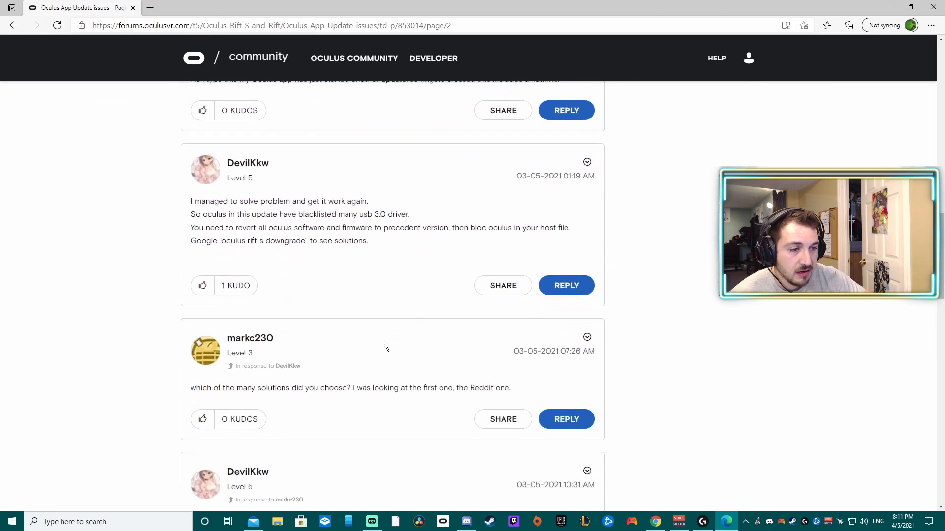
scroll("down", 3)
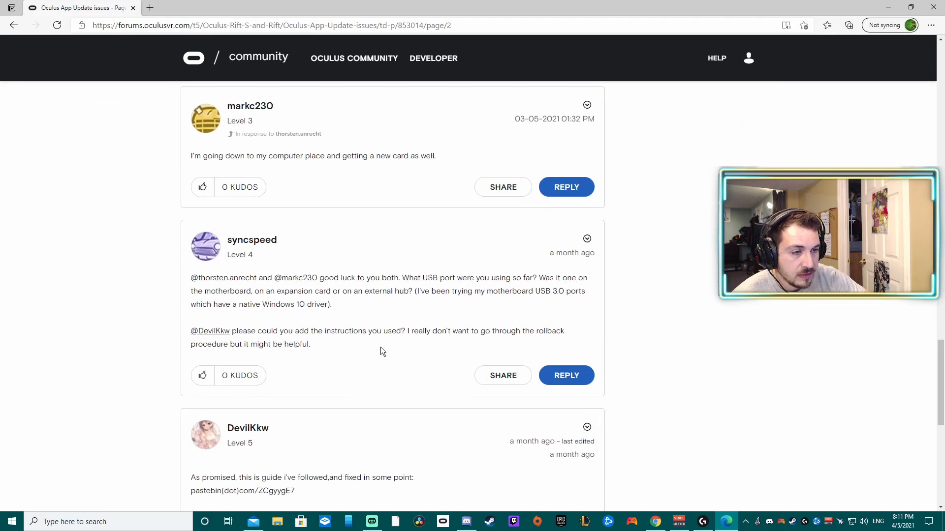
scroll("down", 3)
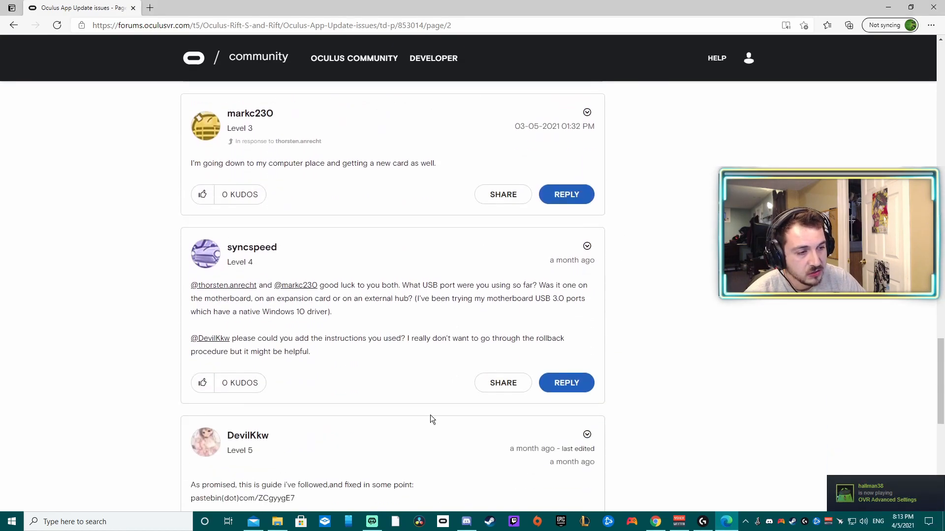
scroll("down", 3)
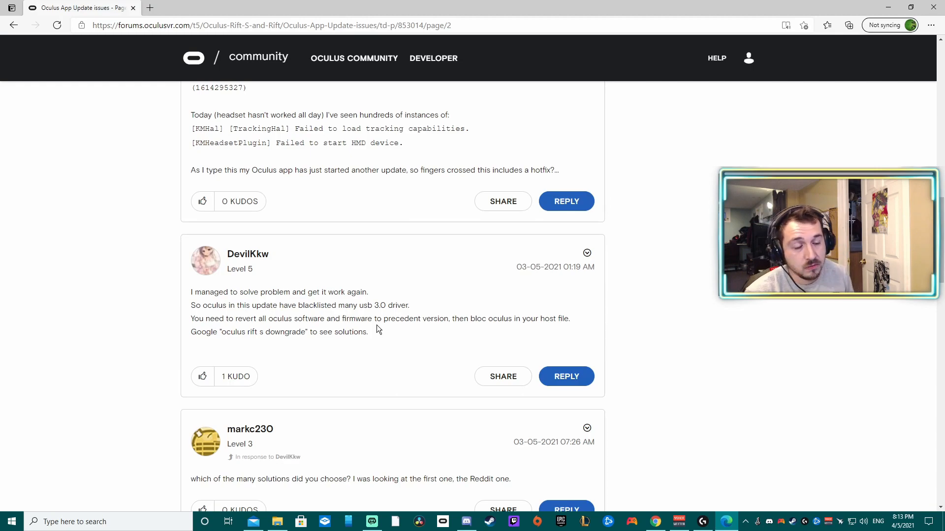
scroll("down", 3)
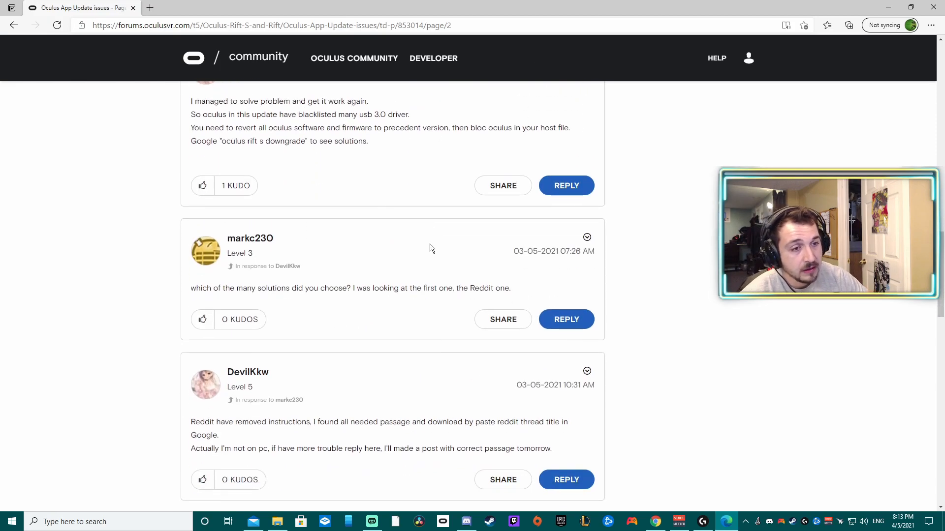
scroll("up", 3)
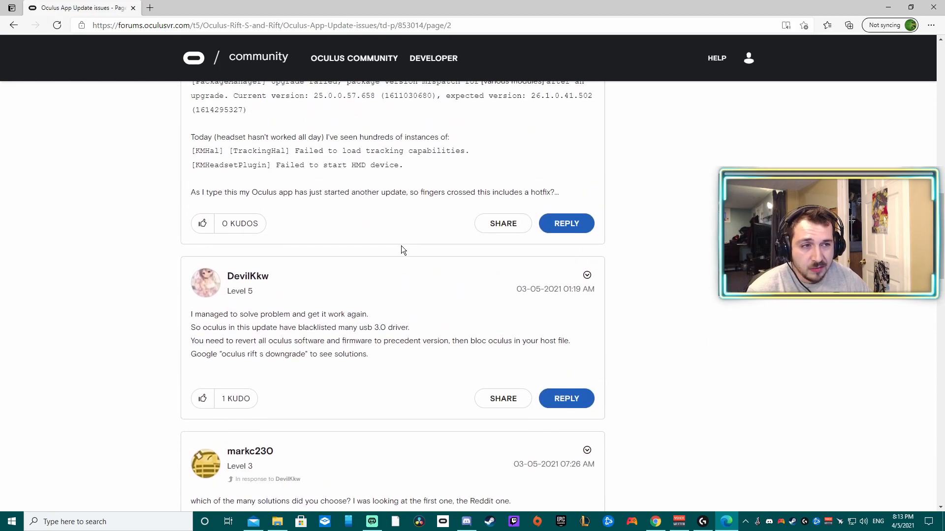
scroll("down", 3)
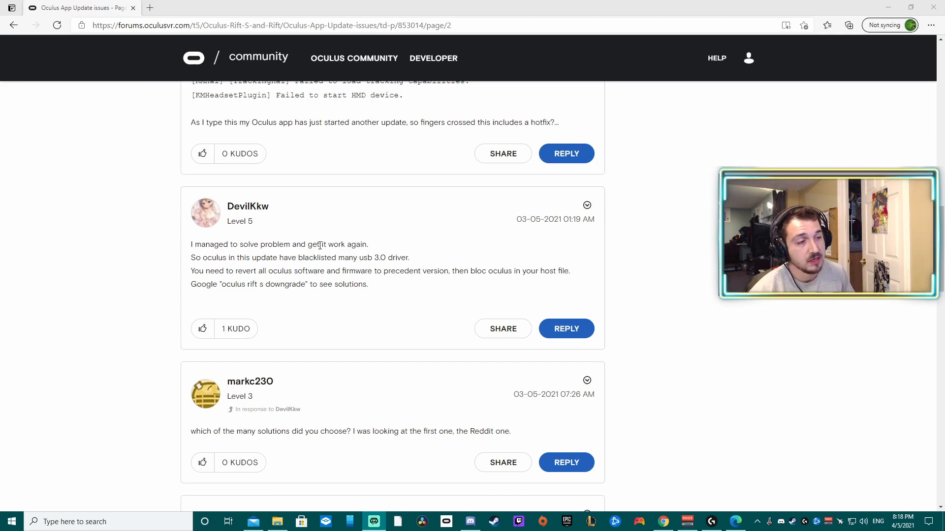
mouse_move(491, 114)
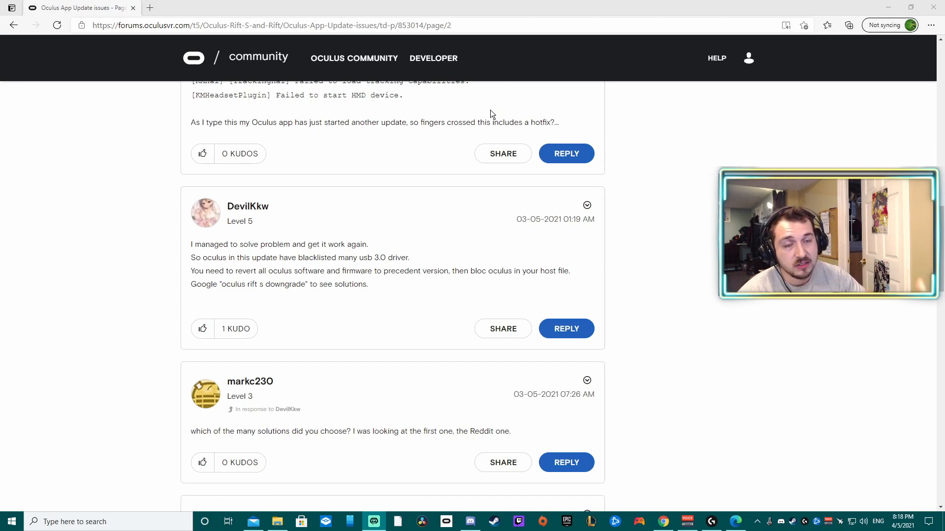
mouse_move(483, 260)
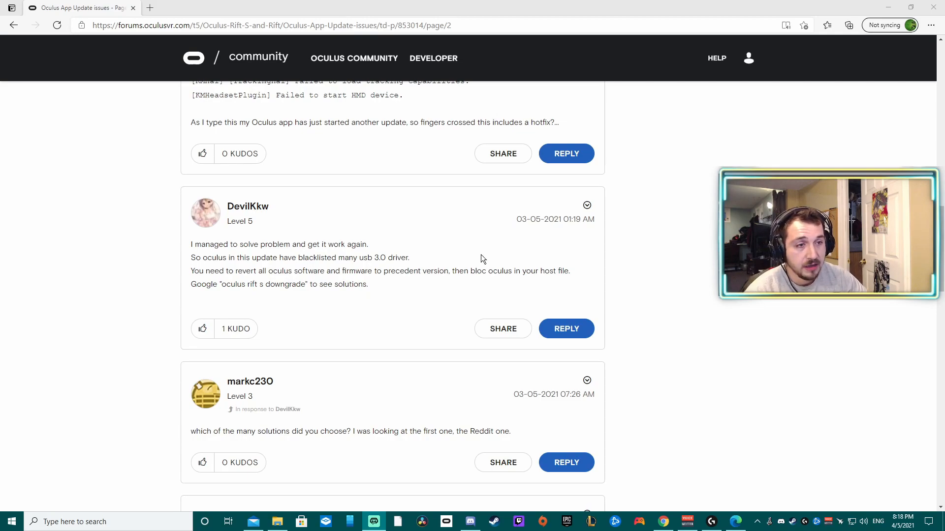